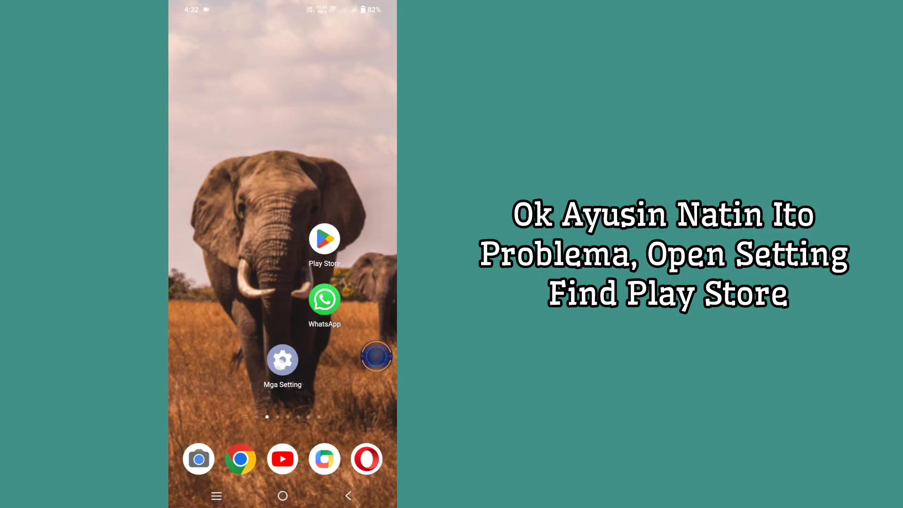
- Open Settings and go to the Mga App (Apps) section
left_click(283, 360)
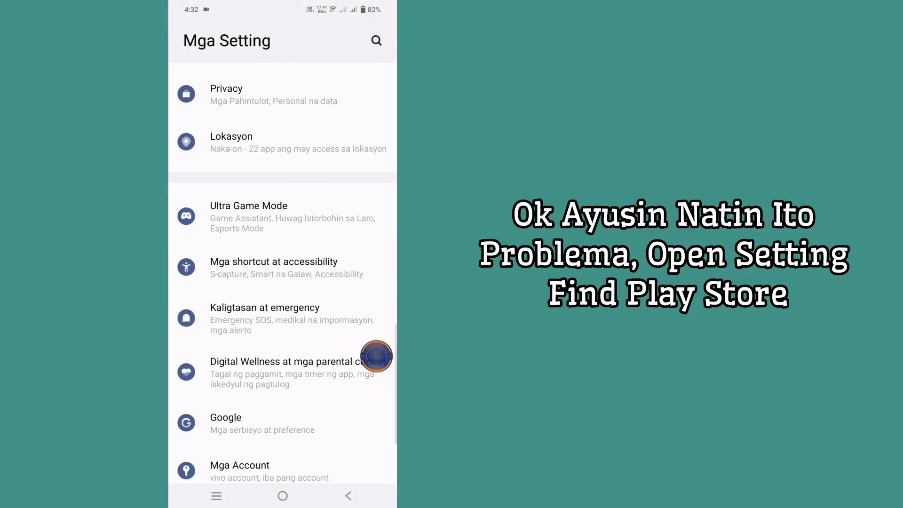
scroll("down", 3)
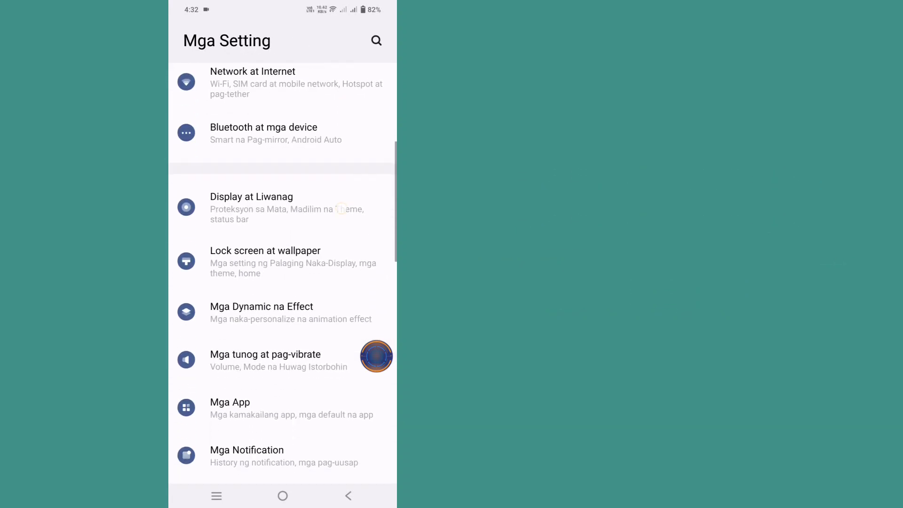
scroll("down", 3)
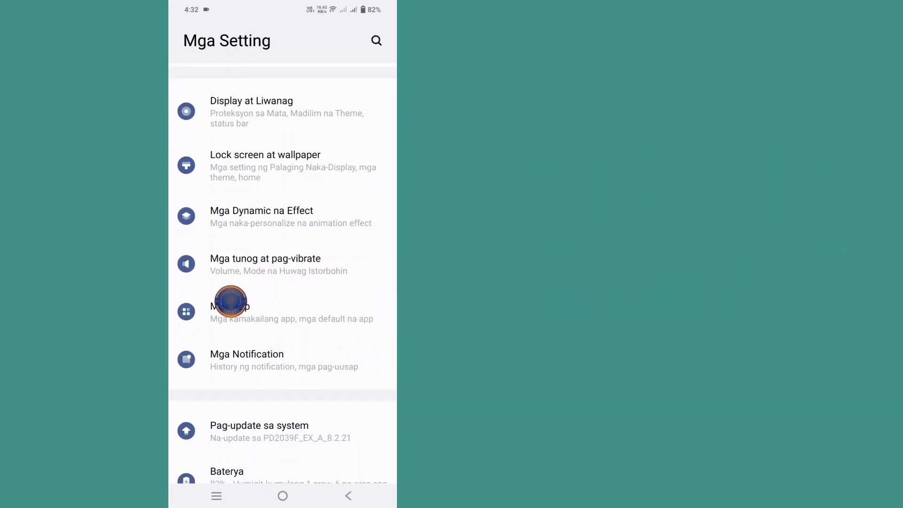
left_click(230, 311)
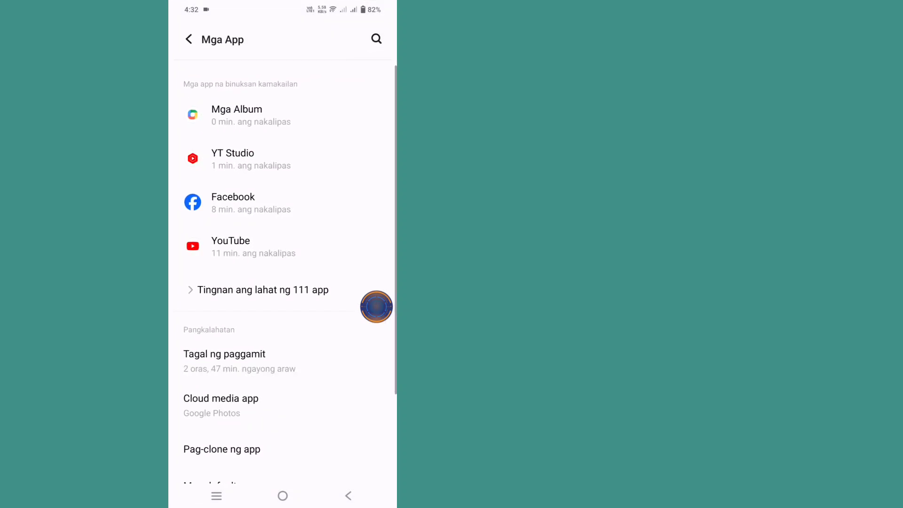
- Search all 111 apps for 'Google Play' and open Google Play Store's app info
left_click(261, 290)
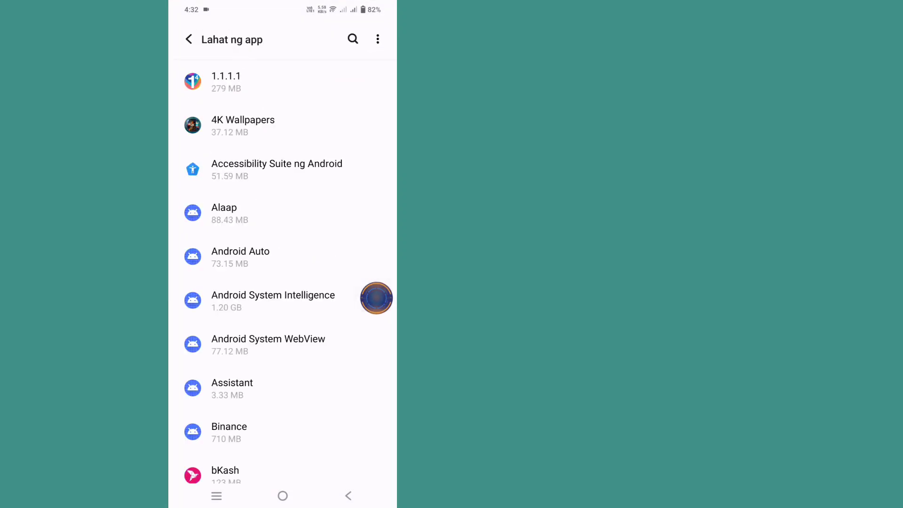
left_click(352, 39)
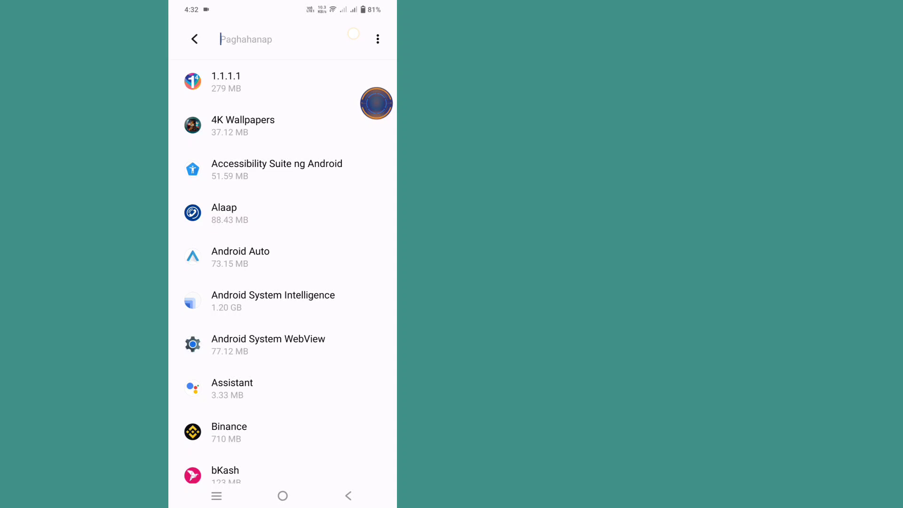
type("Google")
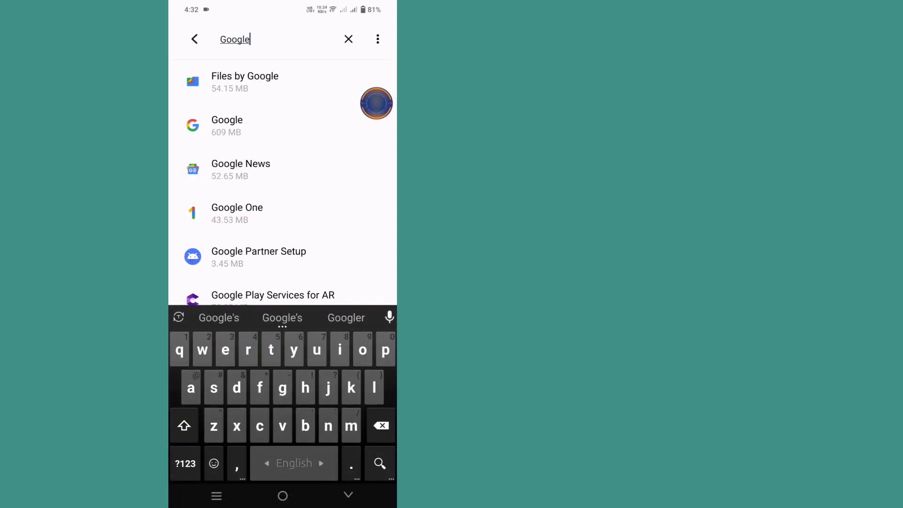
type("Pl")
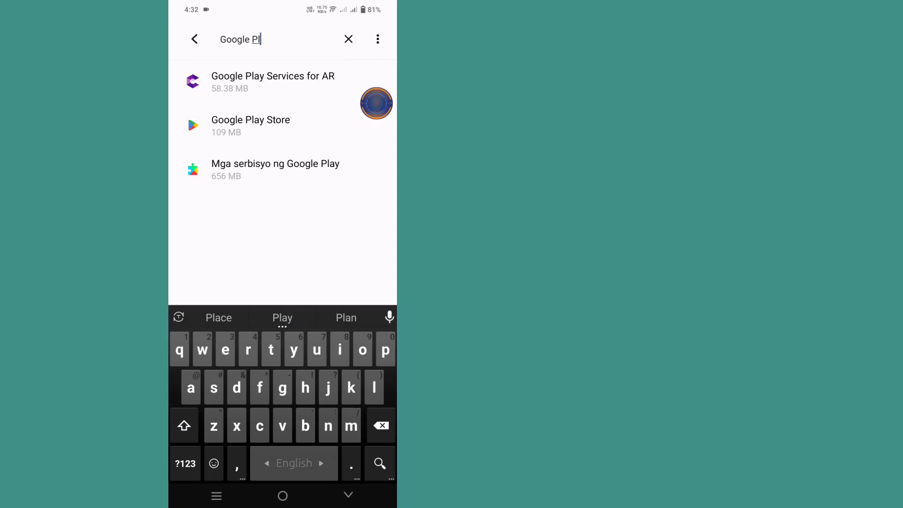
type("ay")
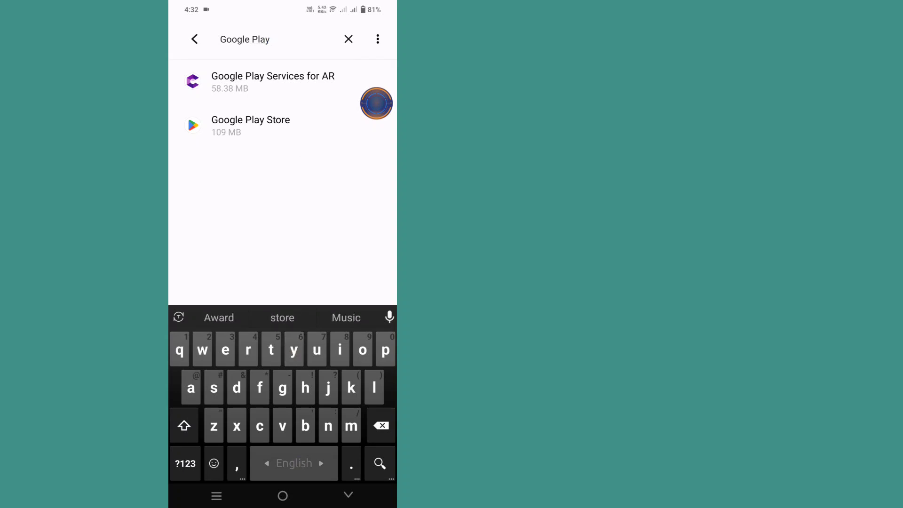
left_click(251, 126)
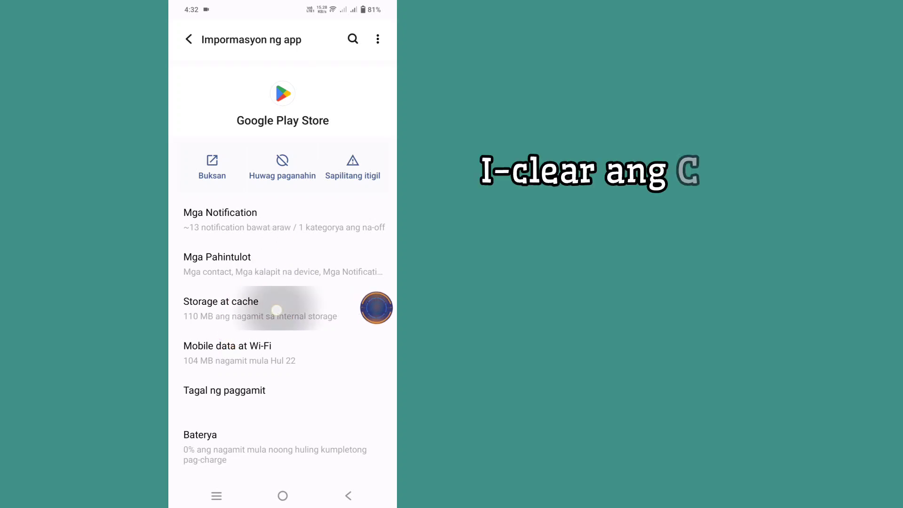
- Clear Google Play Store's cache to 0 B and delete its stored data
left_click(221, 308)
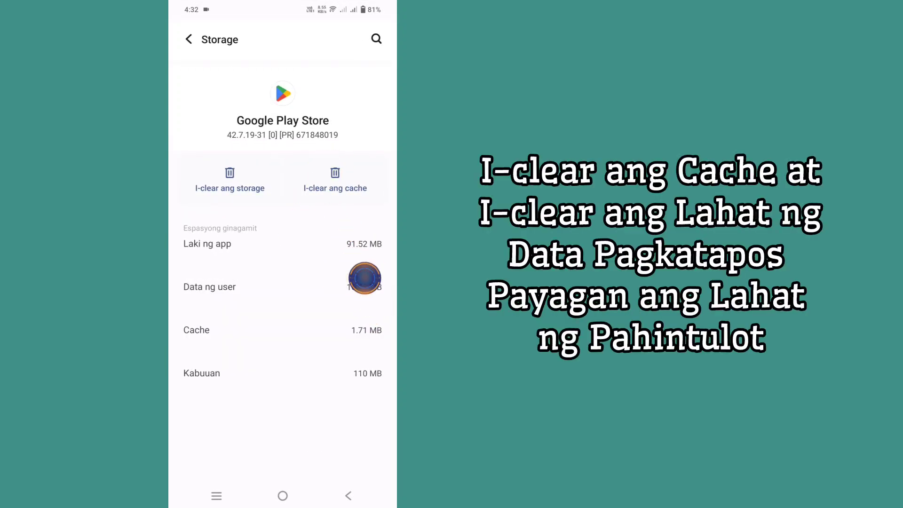
left_click(335, 182)
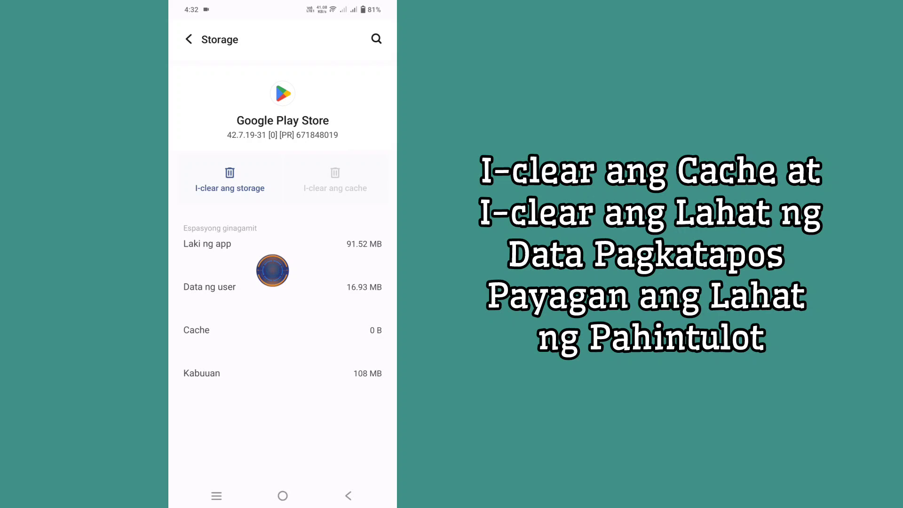
left_click(229, 188)
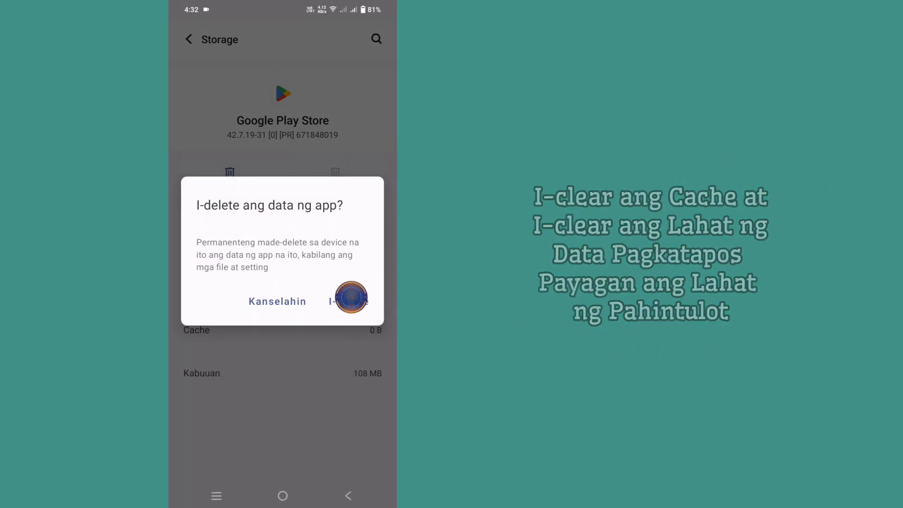
left_click(349, 301)
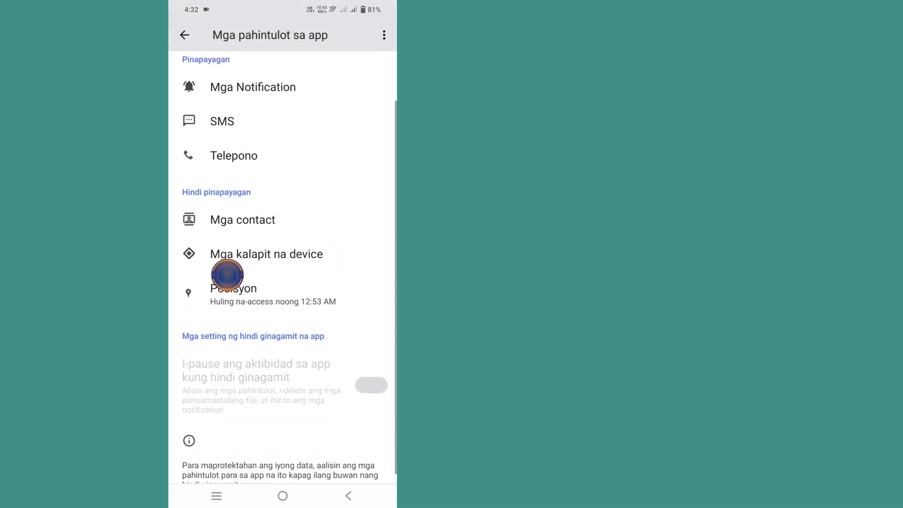
- Allow the remaining denied Play Store permission and return to the home screen
left_click(233, 288)
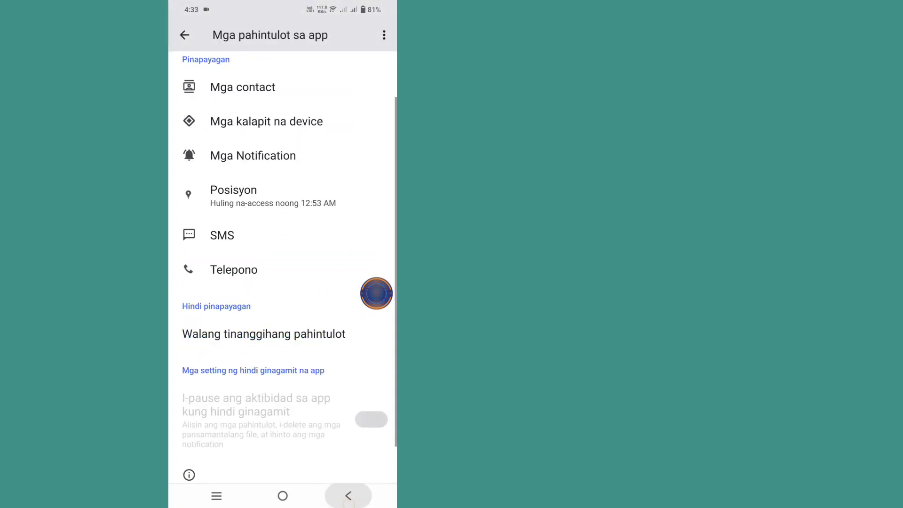
left_click(185, 36)
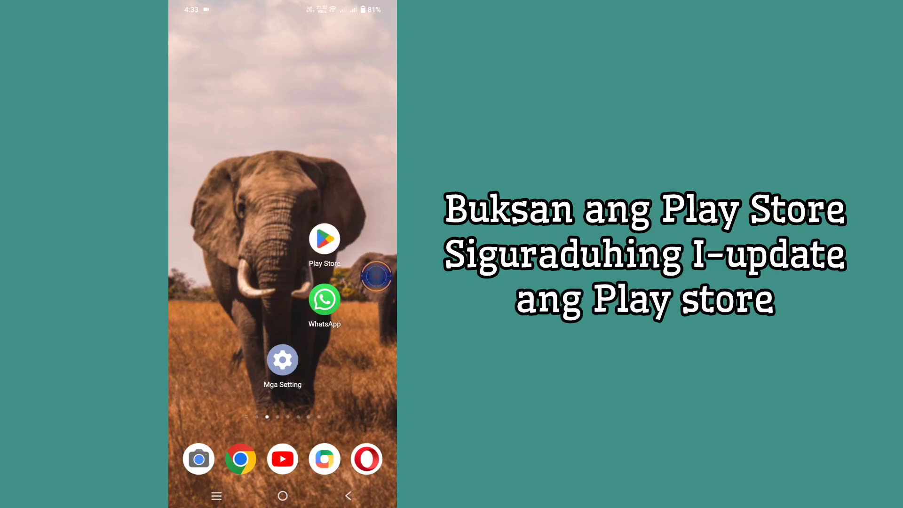
- Launch Play Store, dismiss the language update notice, and open its settings
left_click(324, 238)
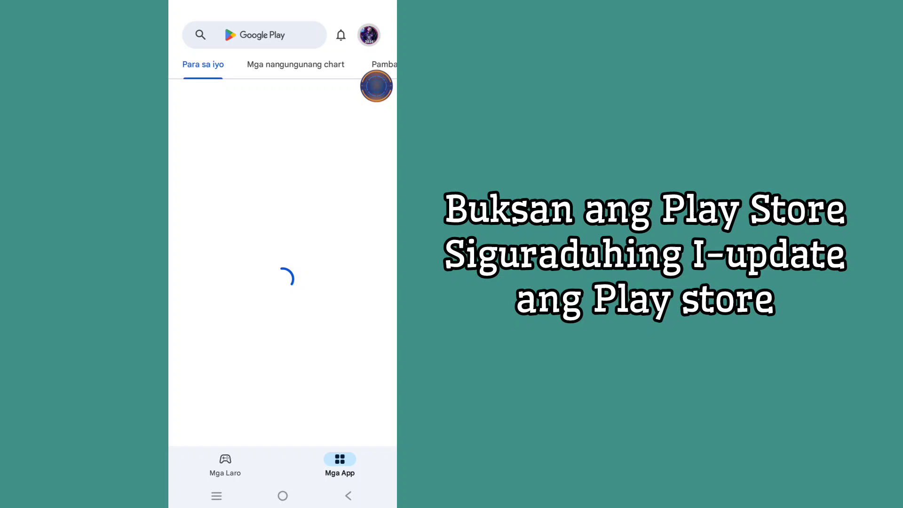
left_click(368, 35)
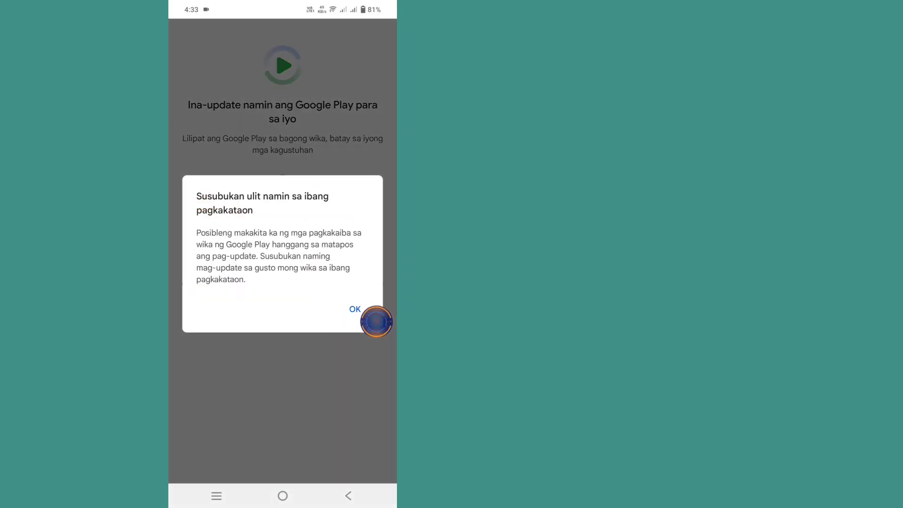
left_click(356, 309)
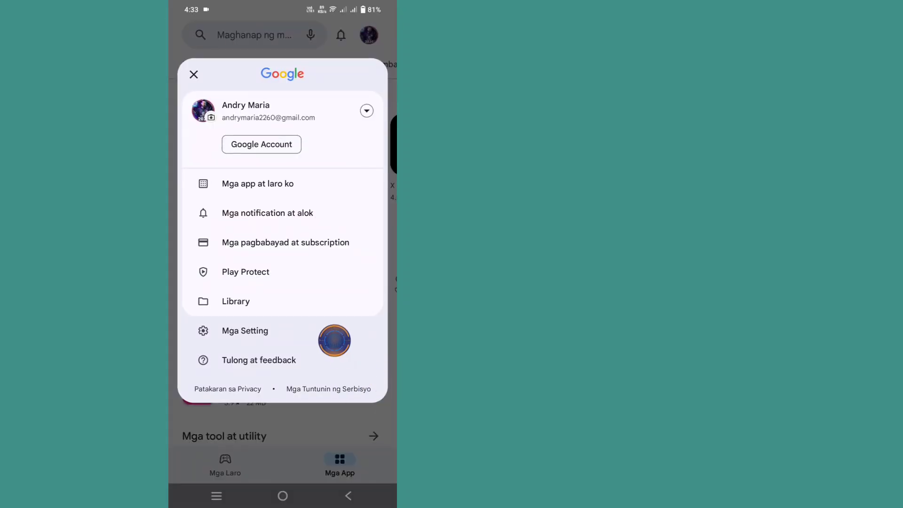
left_click(244, 330)
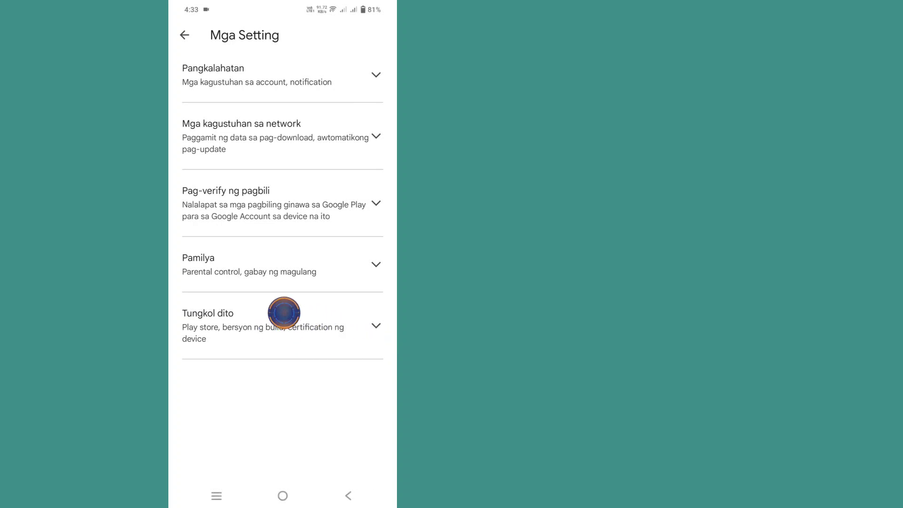
- Run 'Update Play Store' under About and dismiss the up-to-date message
left_click(283, 313)
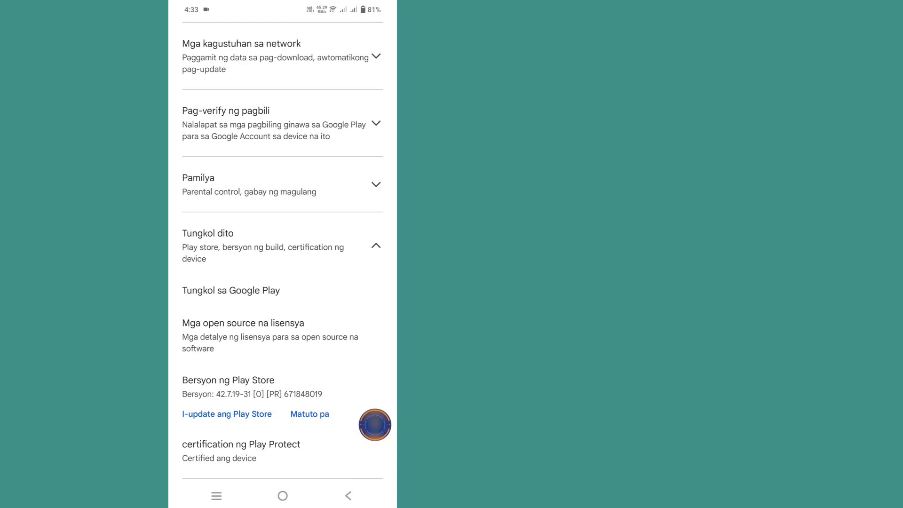
left_click(227, 414)
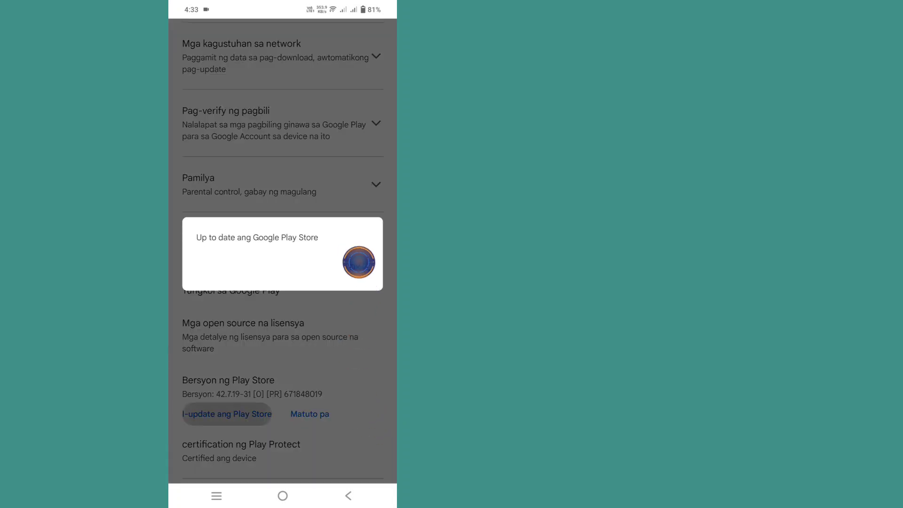
left_click(348, 495)
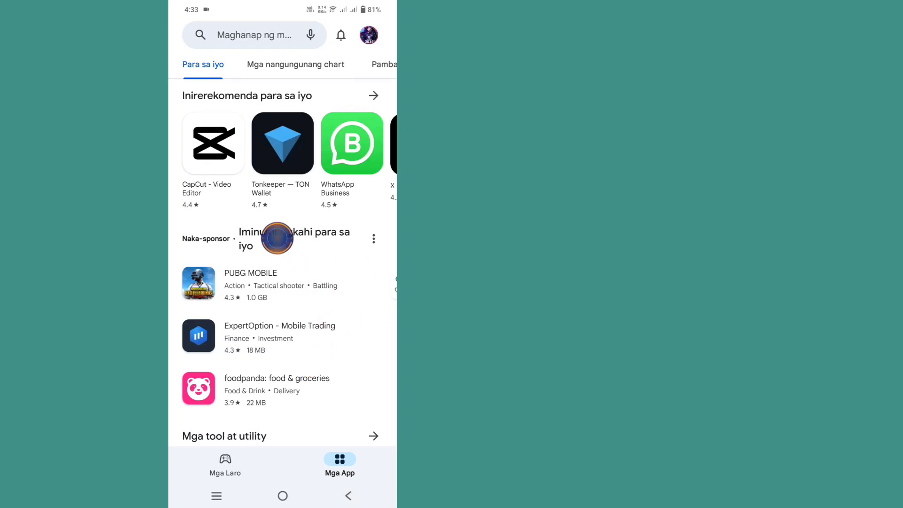
- Open the Play Store search bar and start typing a query
left_click(254, 35)
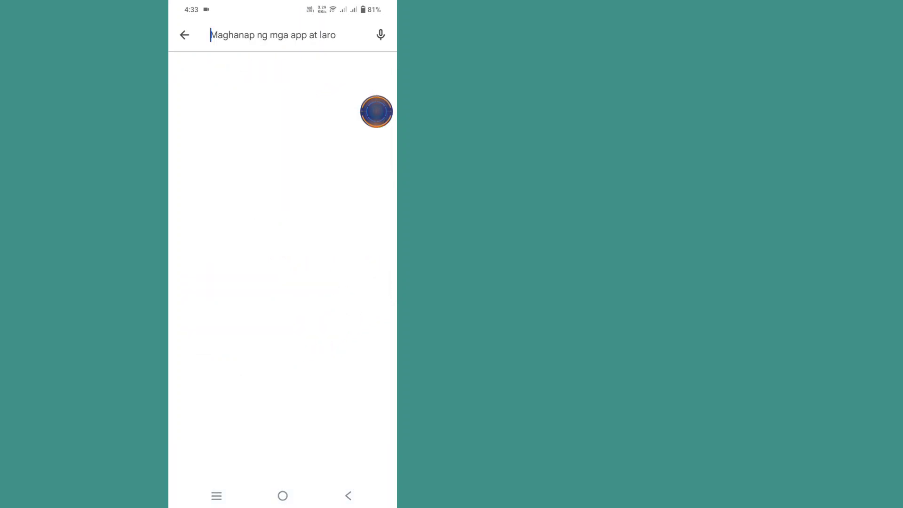
left_click(273, 34)
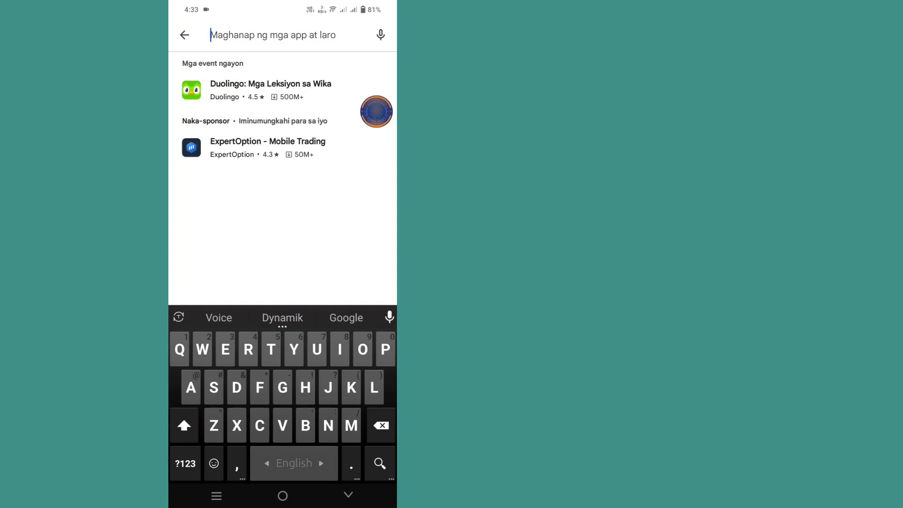
type("F")
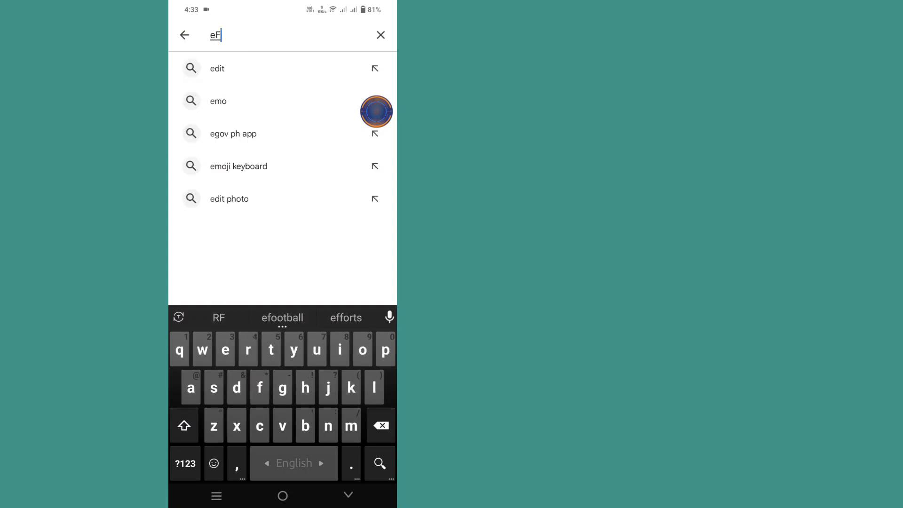